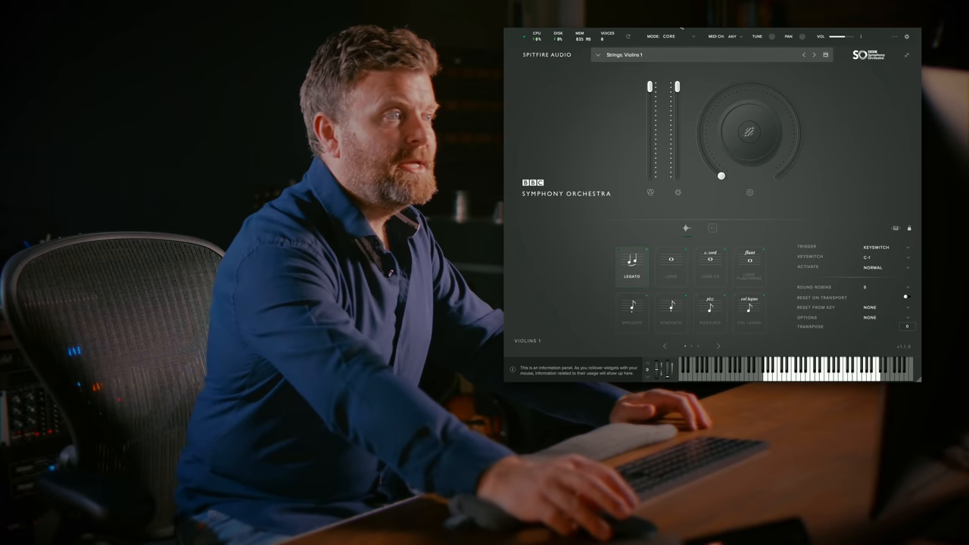
- Choose Discover from the MODE selector to show the coloured orchestra seating map
left_click(669, 36)
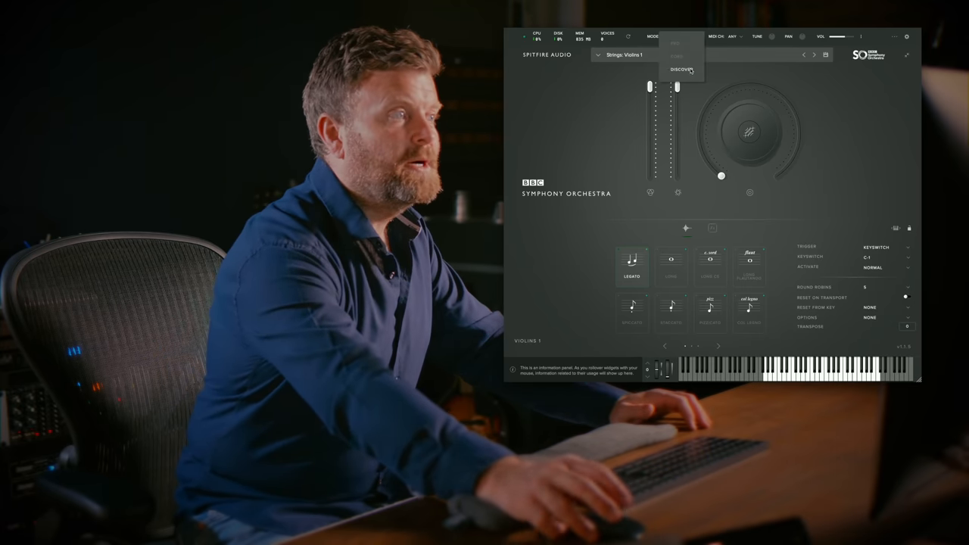
left_click(674, 70)
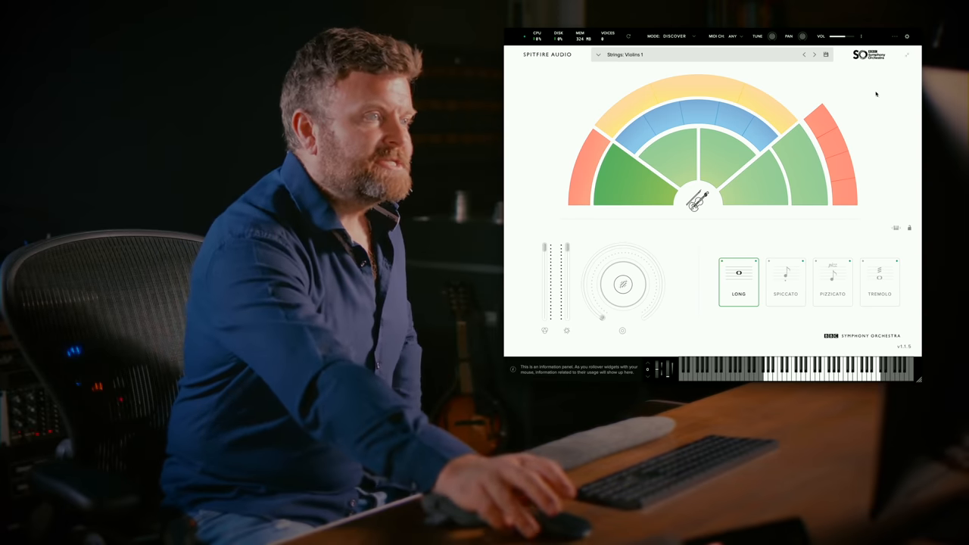
mouse_move(841, 189)
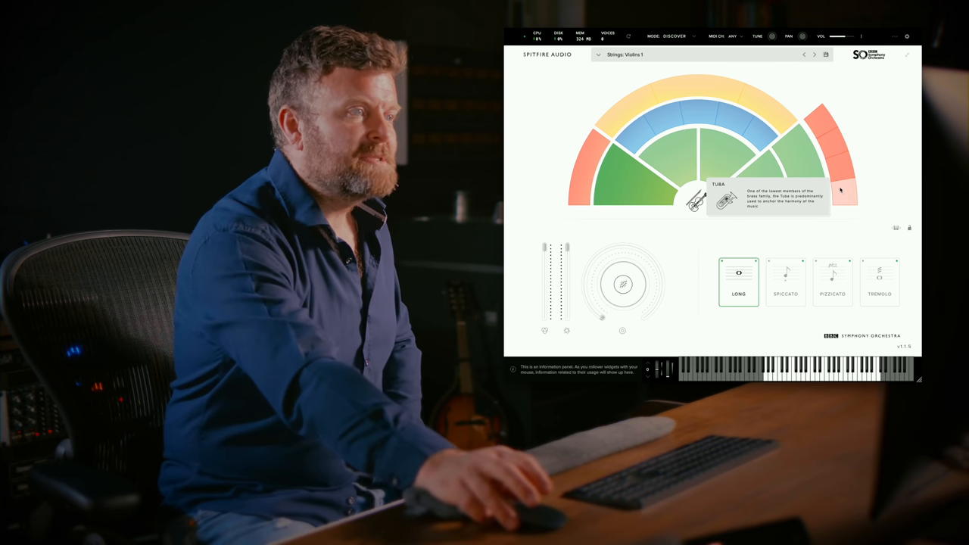
mouse_move(818, 121)
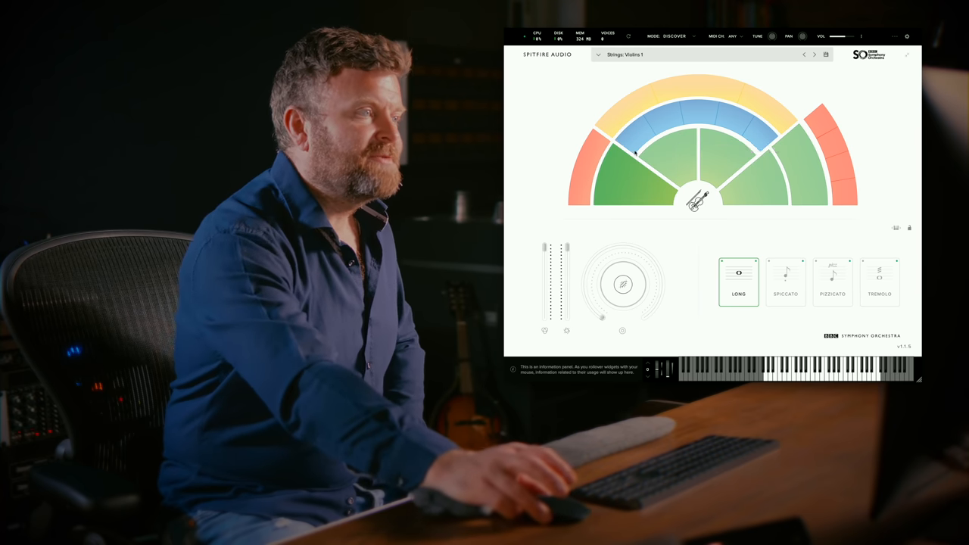
mouse_move(636, 139)
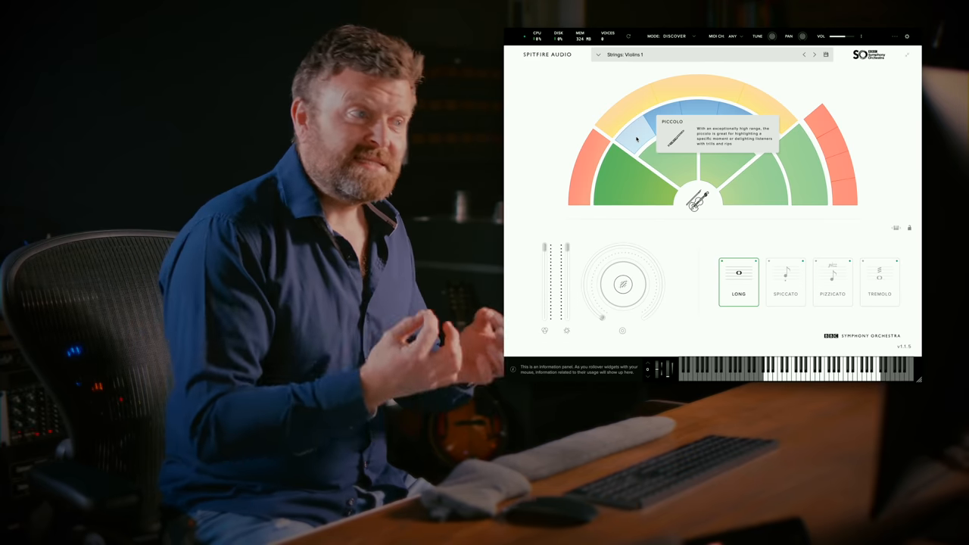
mouse_move(682, 254)
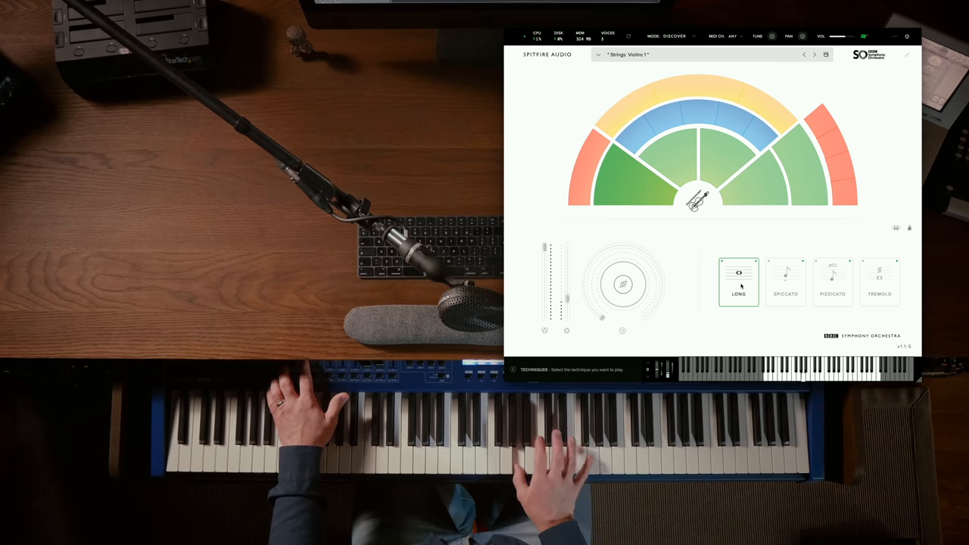
- Play Violins 1 in Spiccato and Pizzicato, then load Woodwinds: Clarinets a3 from the map
left_click(785, 282)
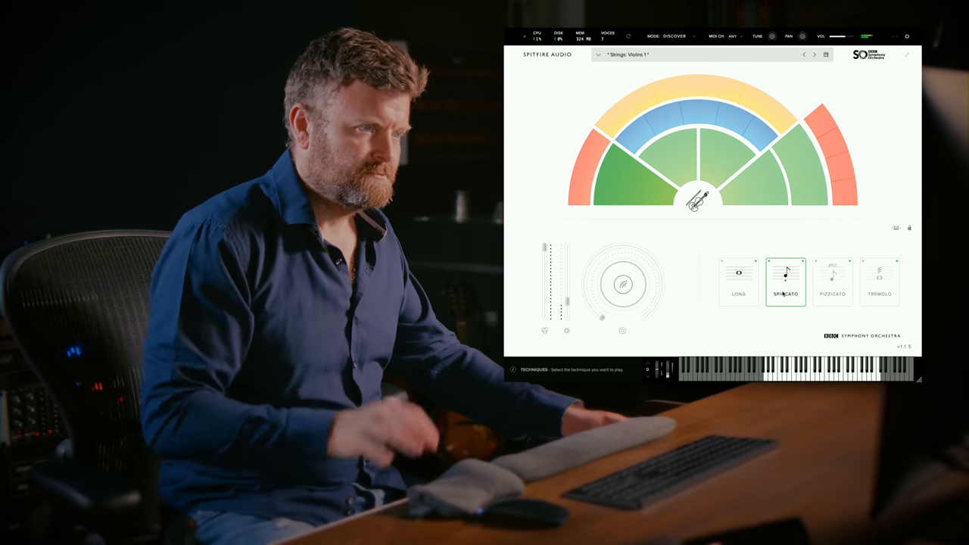
left_click(834, 283)
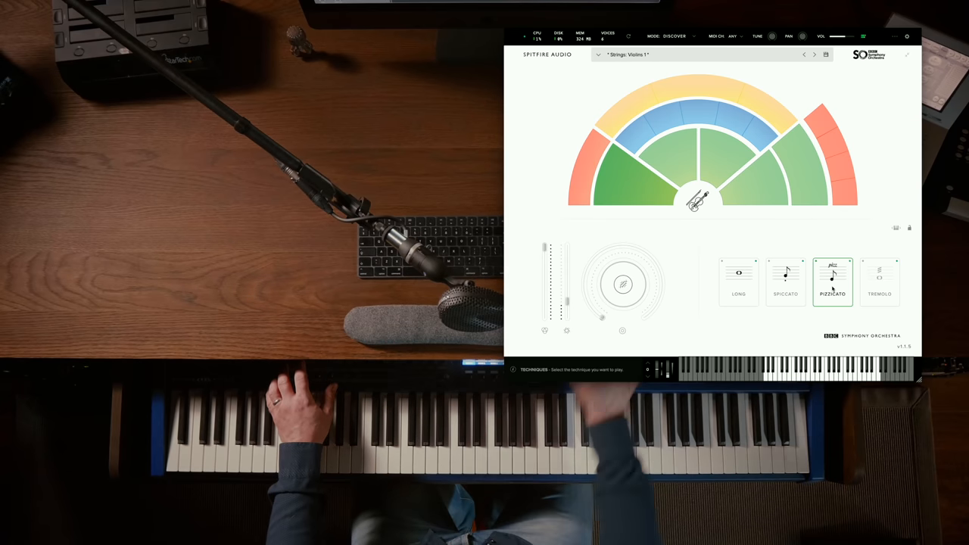
left_click(878, 282)
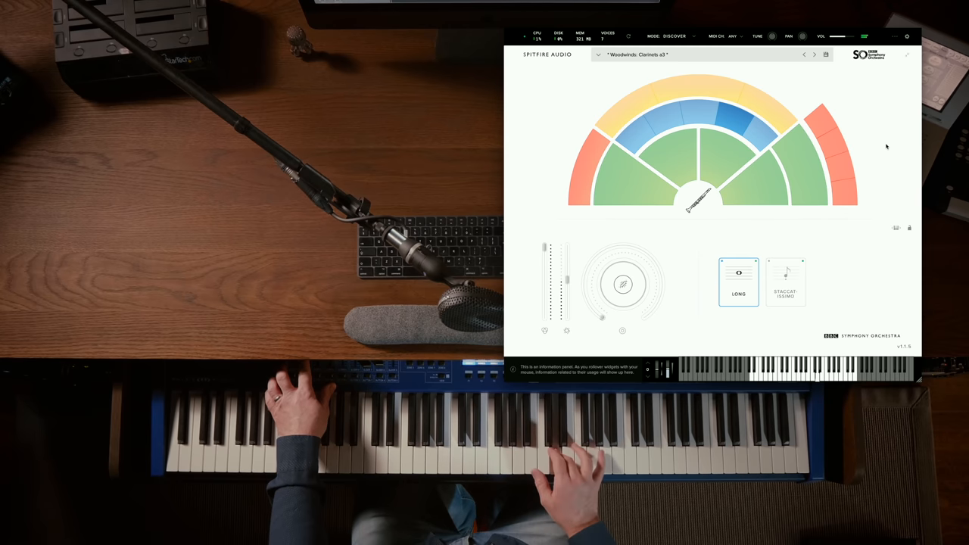
- Try the clarinets' second technique, load Brass: Tenor Trombones a3 and switch to Staccato
left_click(787, 282)
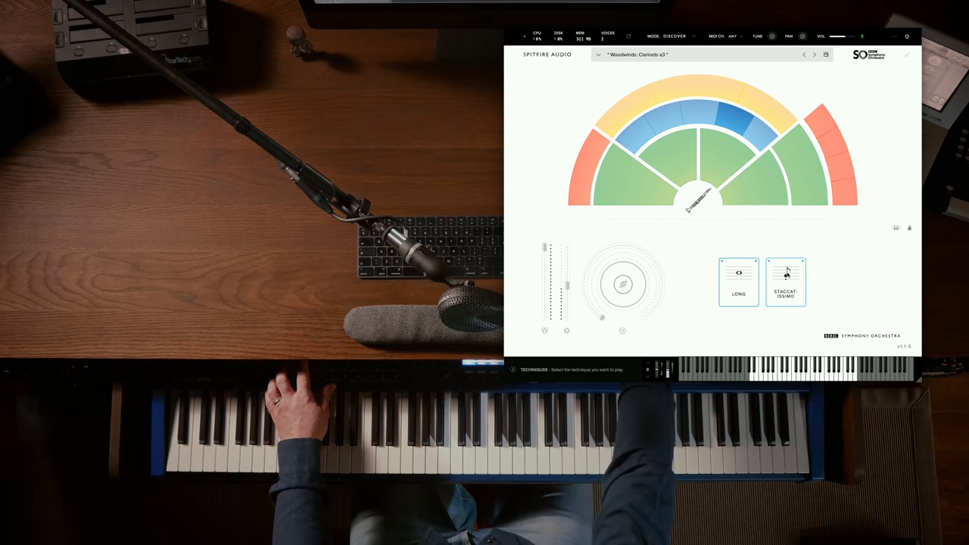
left_click(786, 281)
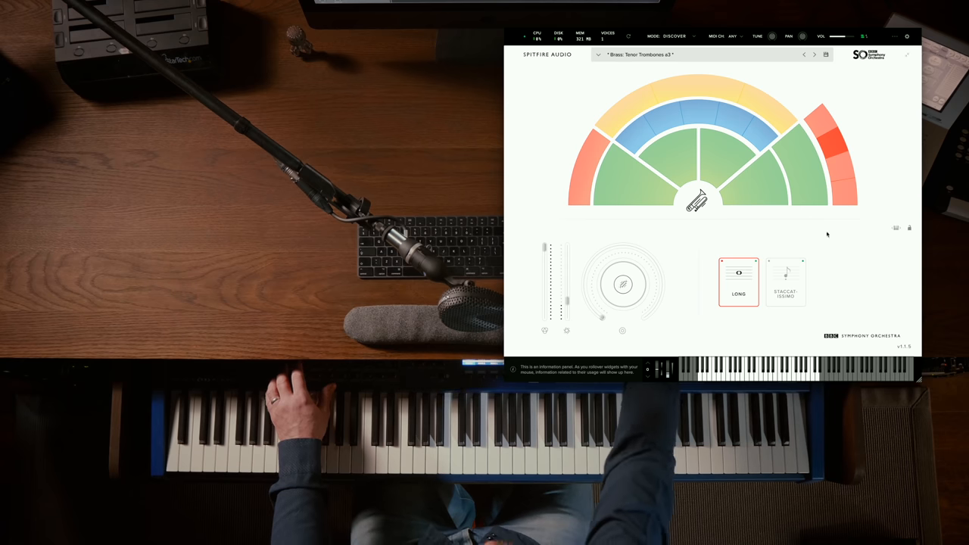
left_click(786, 283)
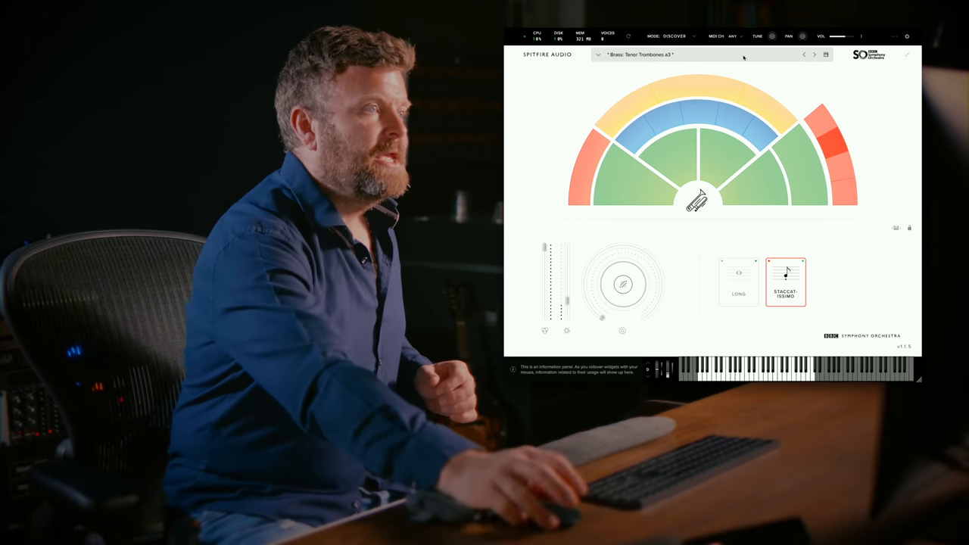
left_click(673, 36)
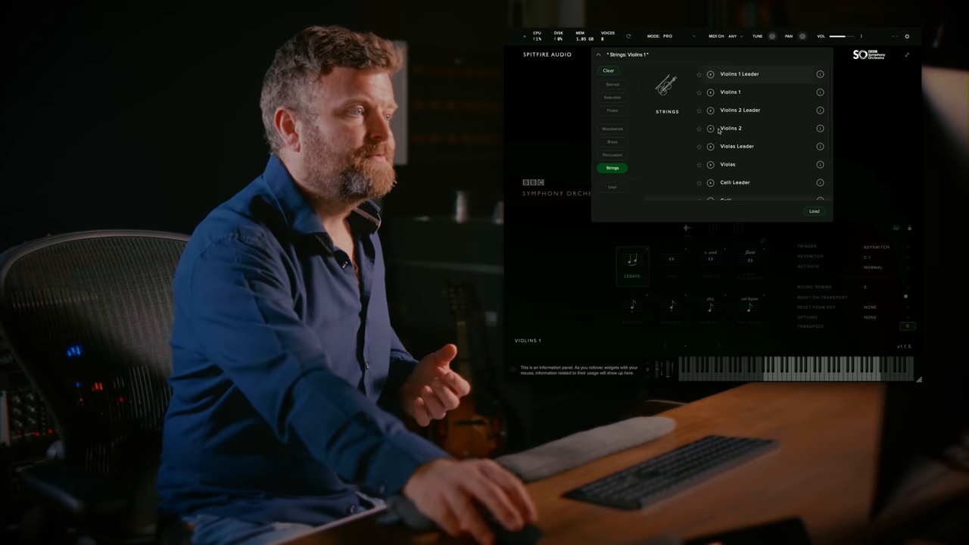
left_click(612, 128)
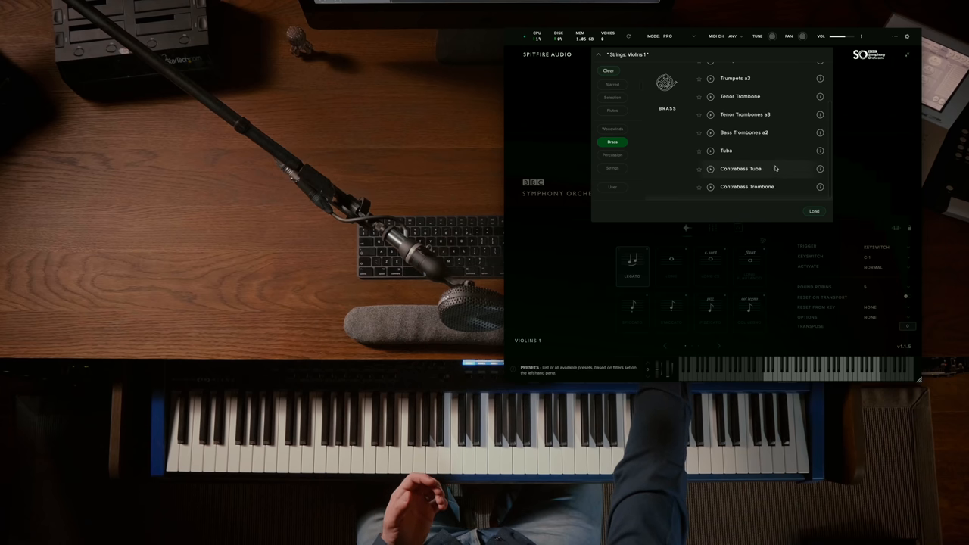
mouse_move(787, 188)
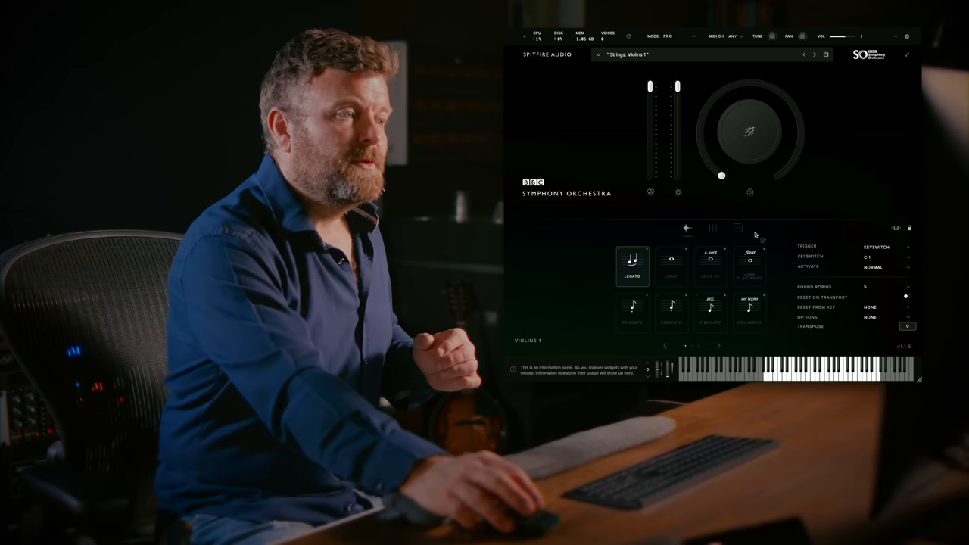
- Show the Violins 1 Legato microphone mixer and reveal another group of mic faders
left_click(712, 227)
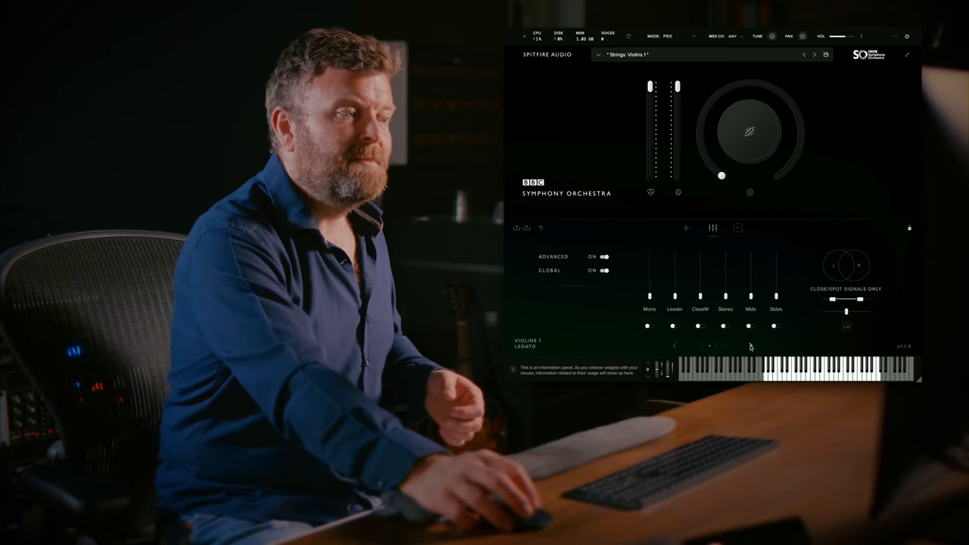
left_click(751, 346)
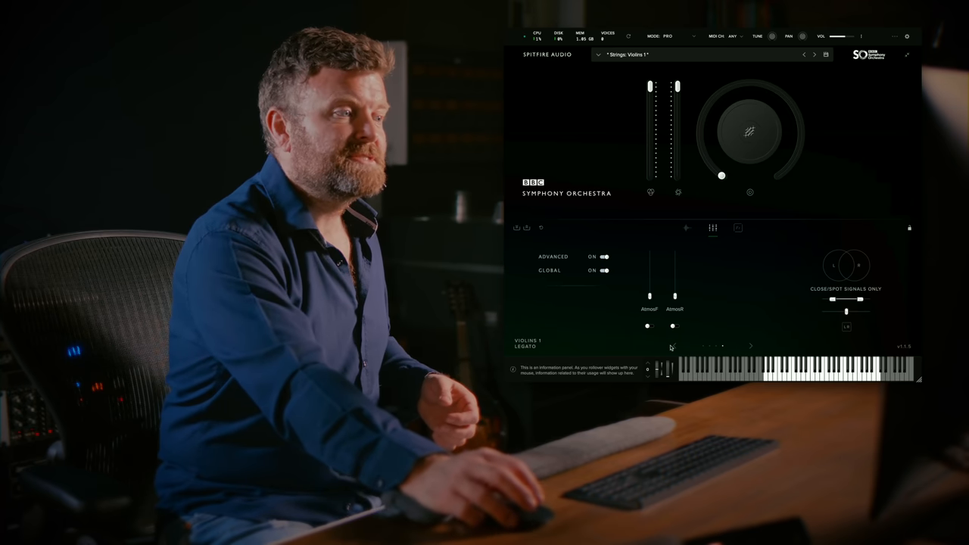